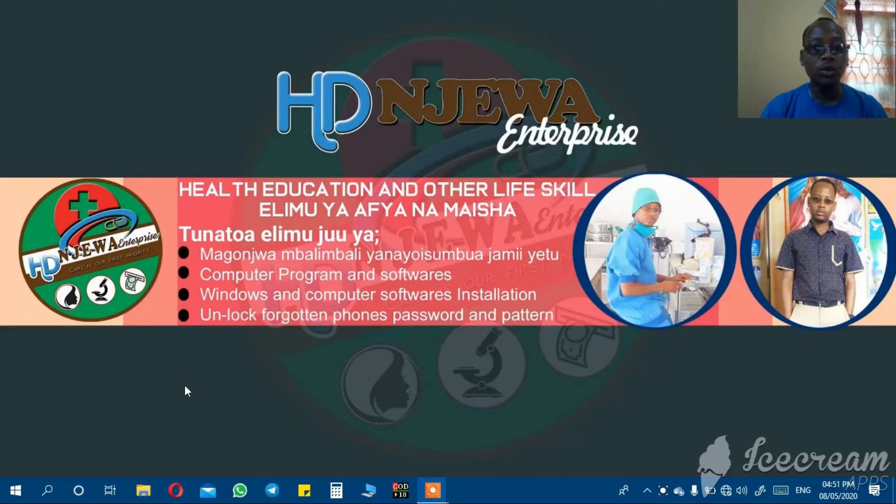
pyautogui.moveTo(193, 378)
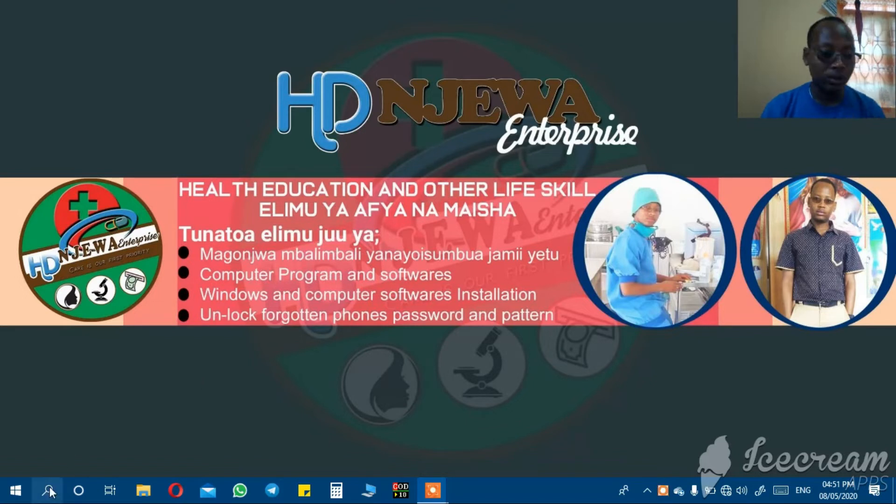
# - Search Windows for 'cmd' and launch Command Prompt from the Best match result
pyautogui.click(48, 490)
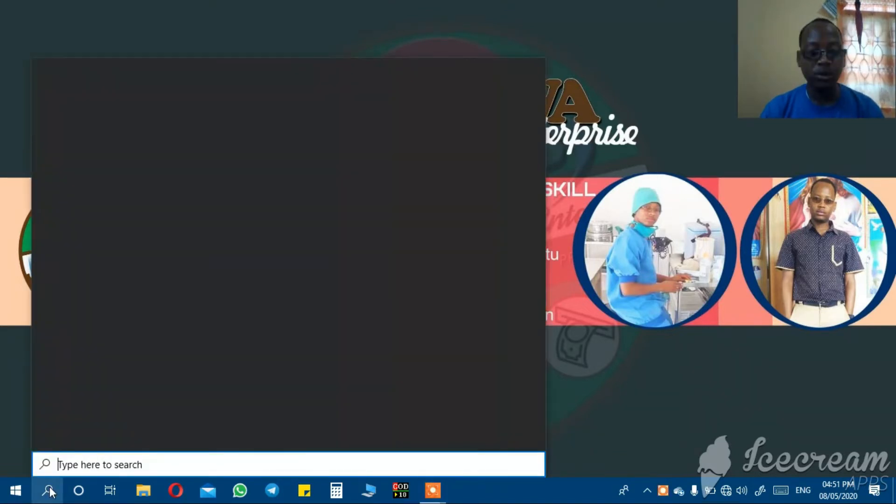
pyautogui.write('cmd')
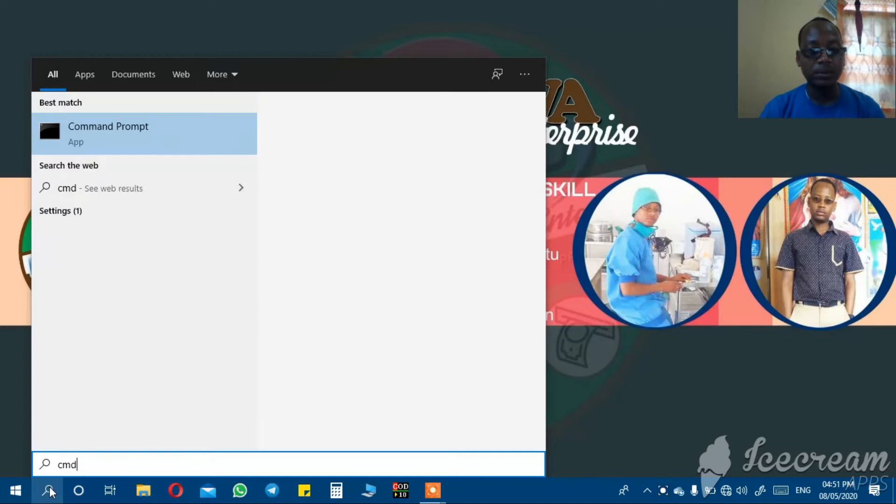
pyautogui.click(108, 126)
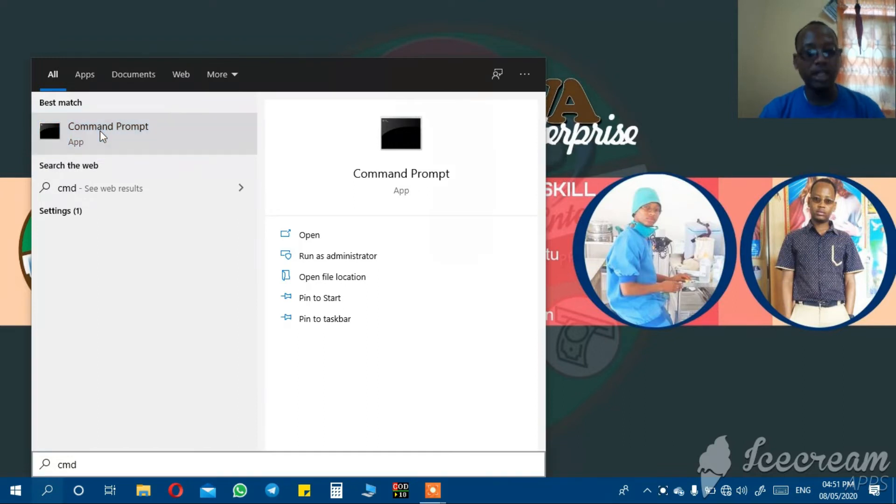
pyautogui.click(107, 134)
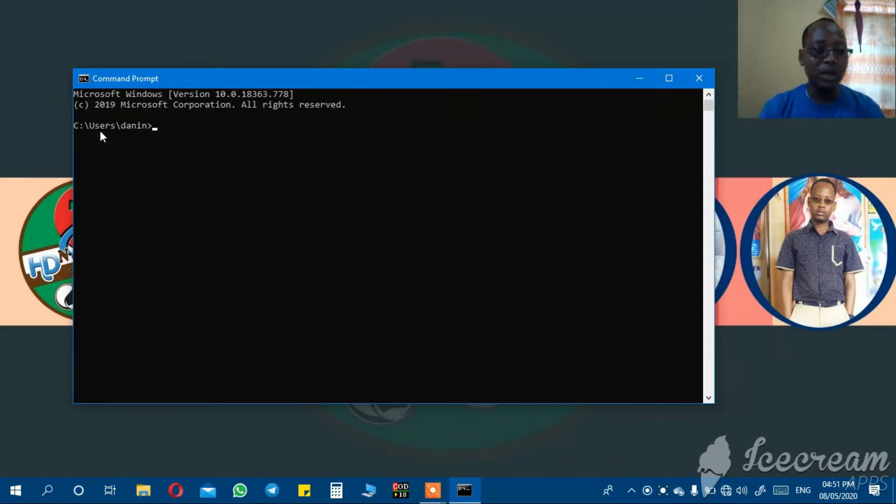
# - Run diskpart from the prompt so the DiskPart window opens at its DISKPART prompt
pyautogui.write('disk')
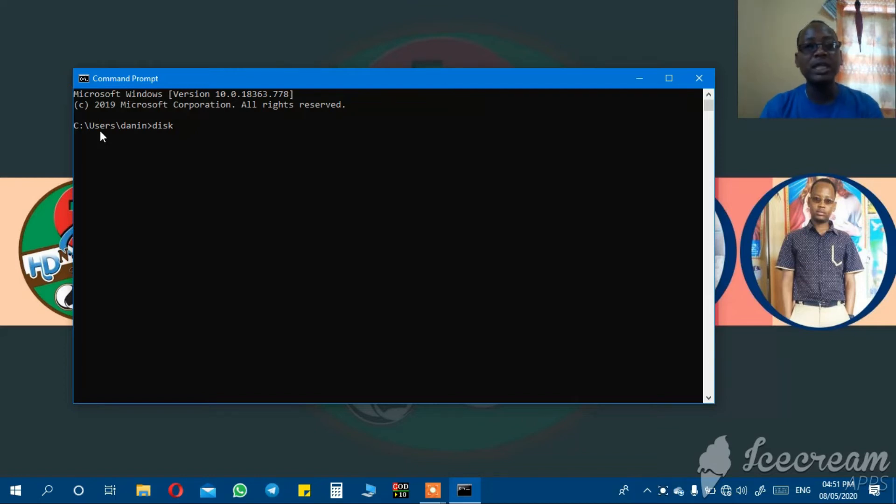
pyautogui.write('pa')
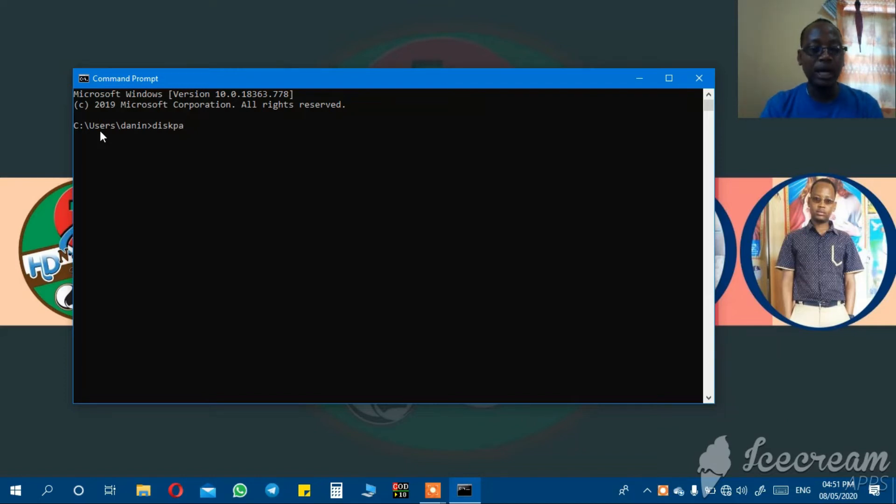
pyautogui.write('rt')
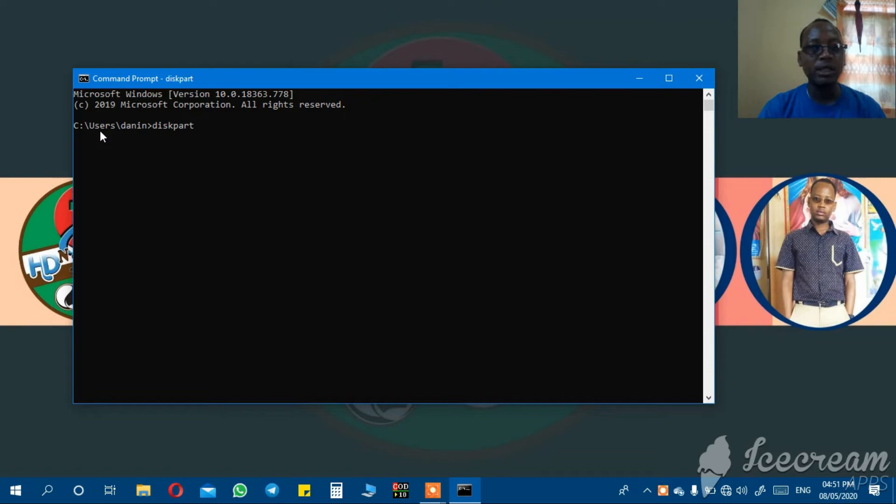
pyautogui.press('Enter')
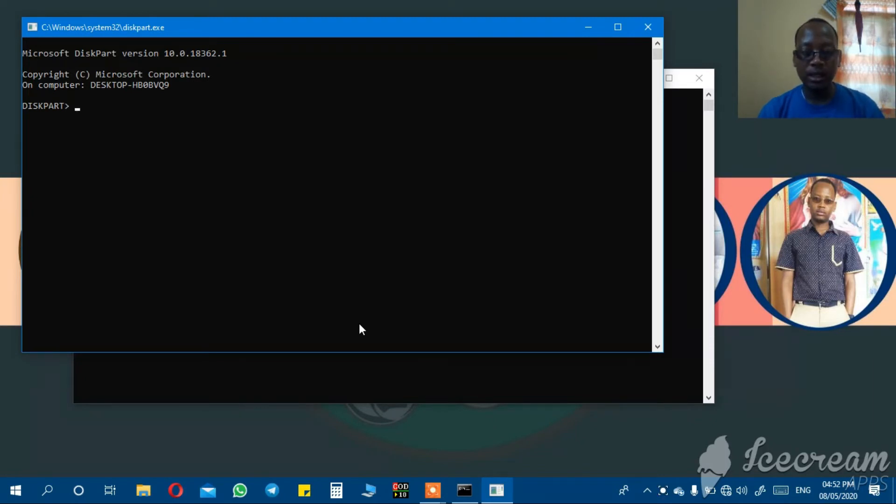
# - Run list disk to show the 465 GB Disk 0 and the 14 GB Disk 1
pyautogui.write('list')
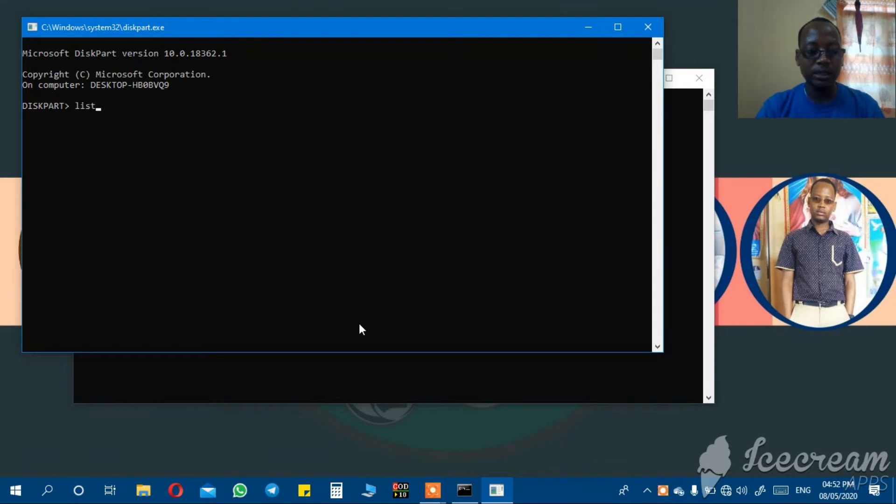
pyautogui.write('disk')
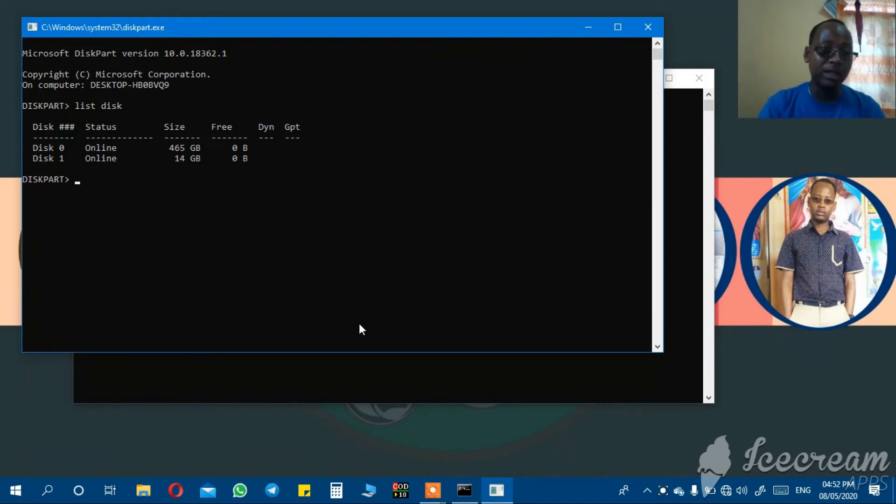
pyautogui.moveTo(62, 159)
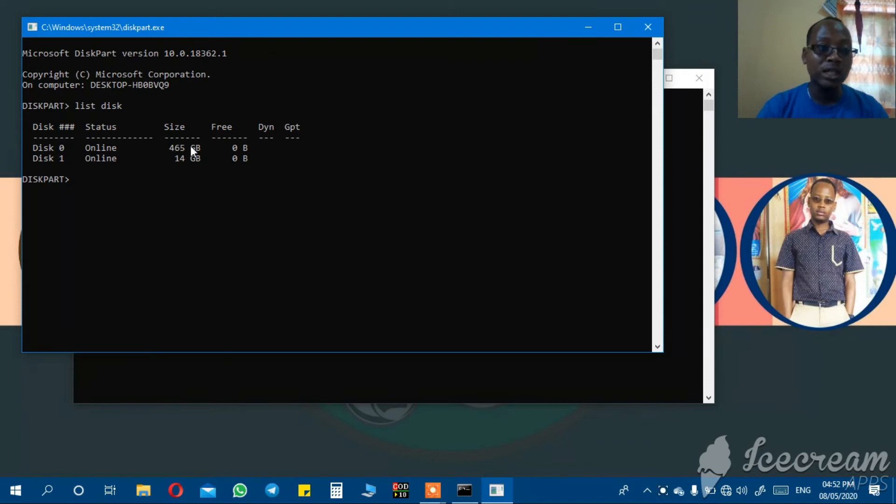
pyautogui.moveTo(62, 164)
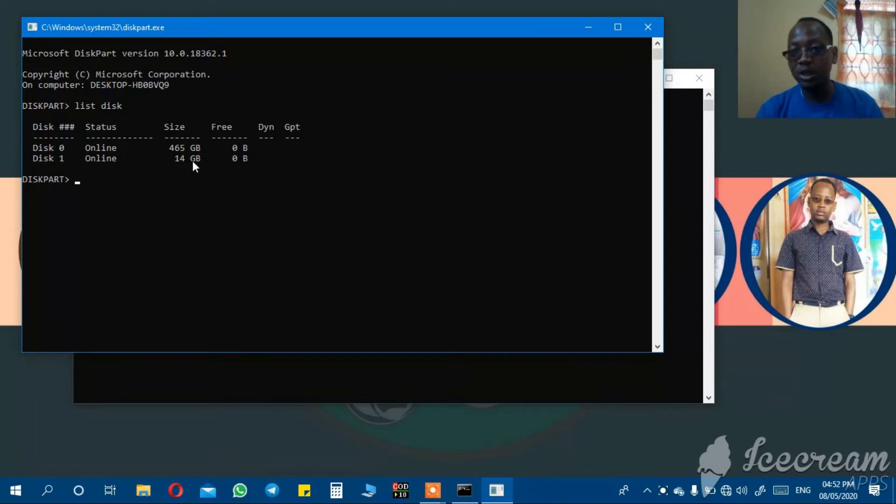
pyautogui.moveTo(74, 174)
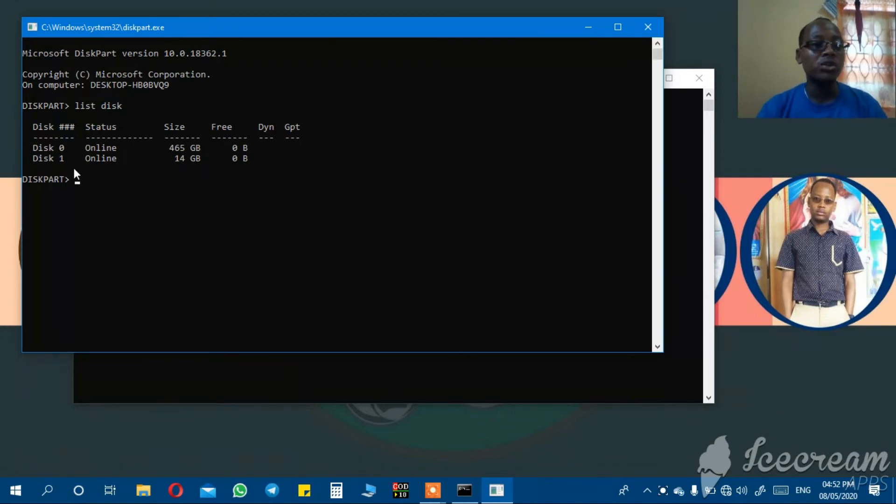
# - Select Disk 1, clean it, and create a primary partition with create part pri
pyautogui.write('select disk 1')
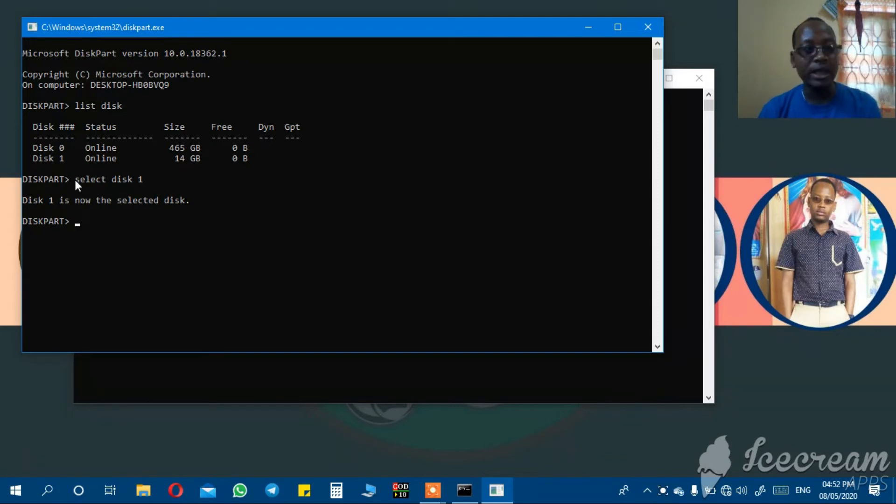
pyautogui.write('clean')
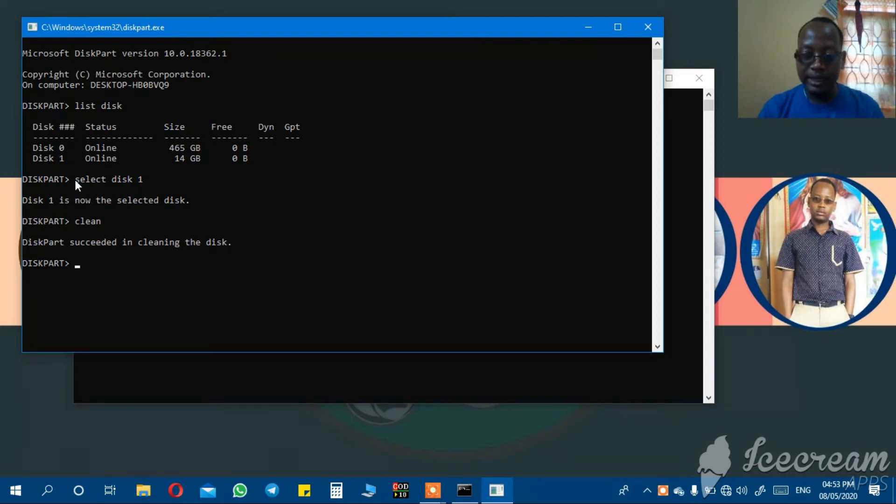
pyautogui.write('c')
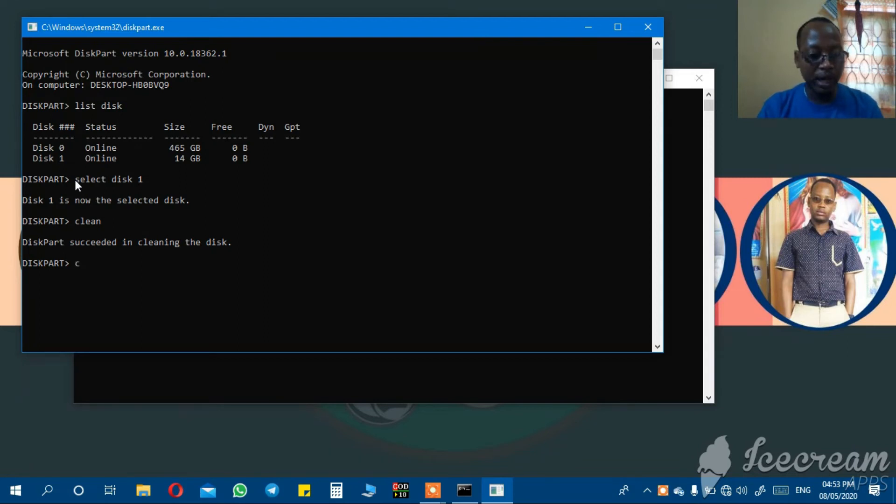
pyautogui.write('reate part')
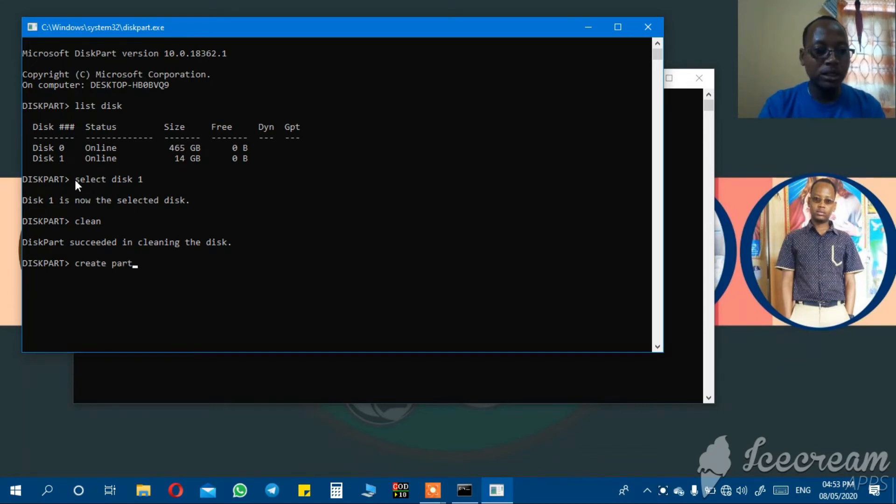
pyautogui.write('pri')
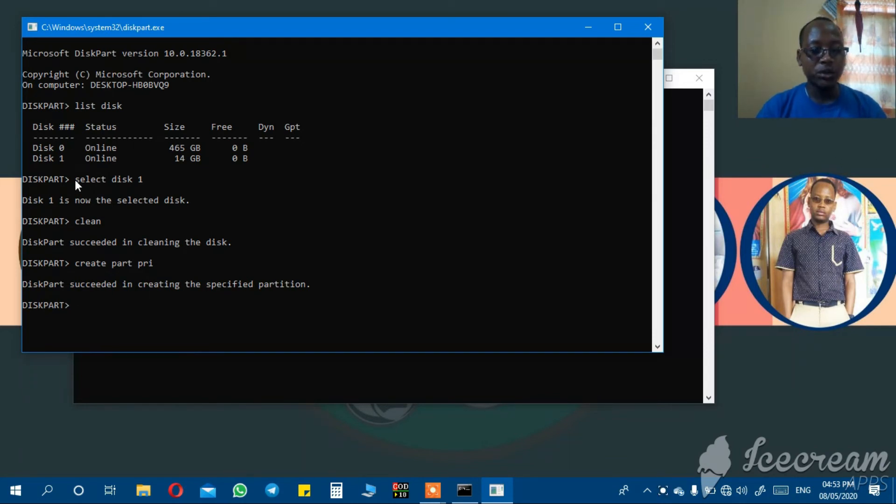
# - Select partition 1 and run format fs=fat32 quick until 100 percent completed
pyautogui.write('select')
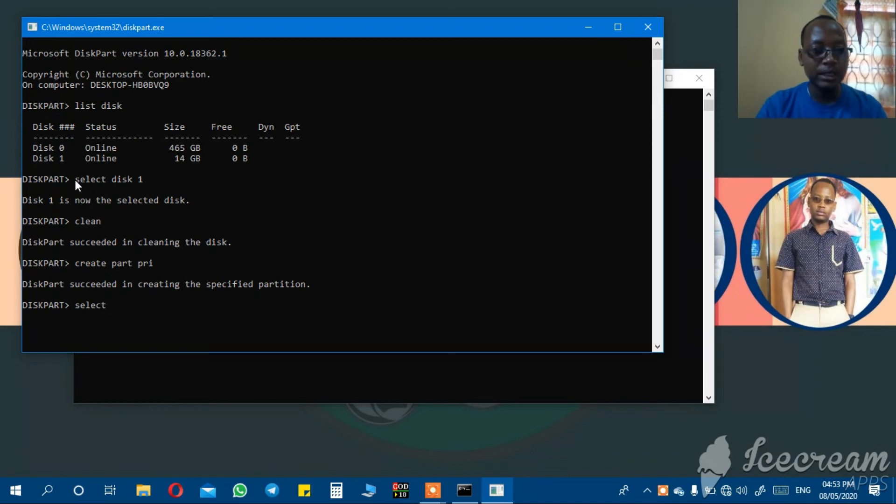
pyautogui.write('part 1')
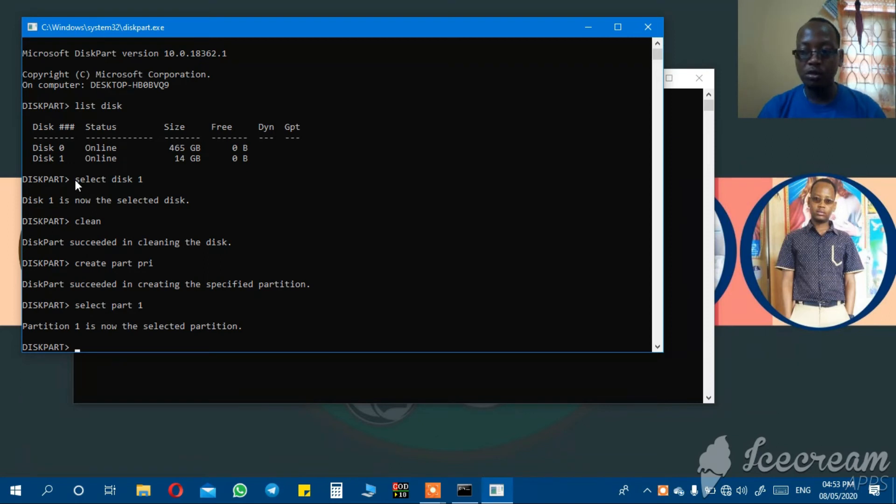
pyautogui.write('format fs')
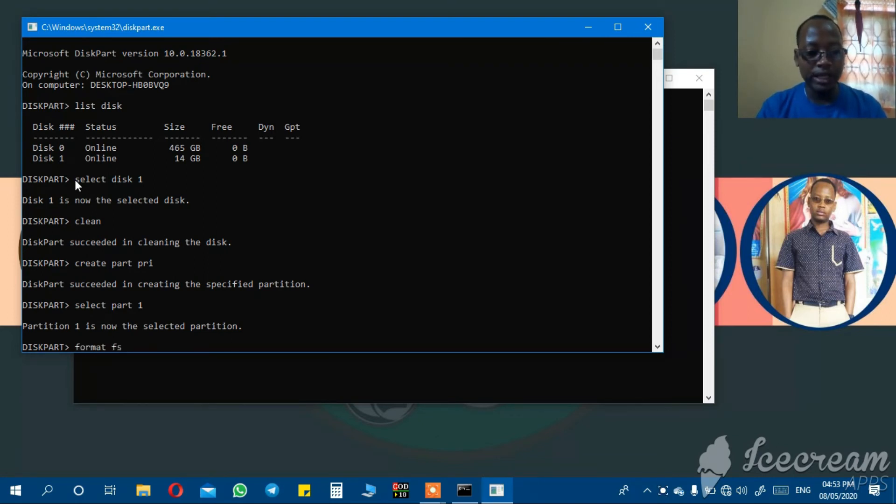
pyautogui.write('=fat')
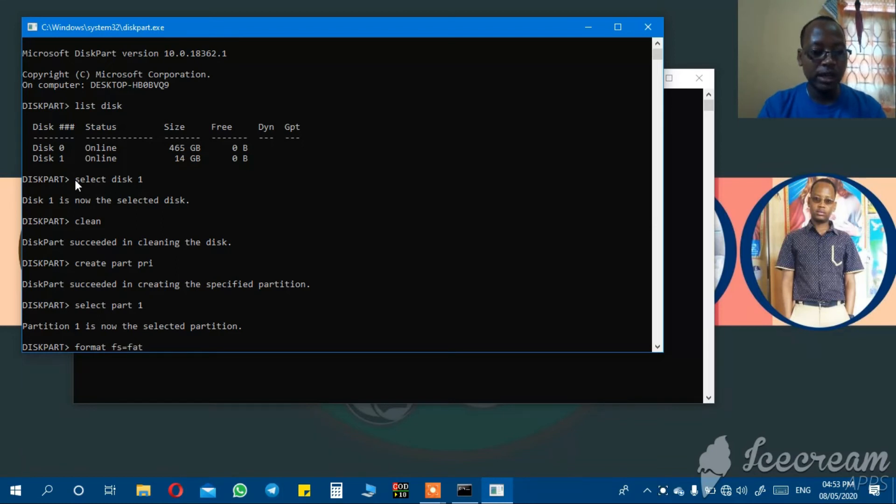
pyautogui.write('32 q')
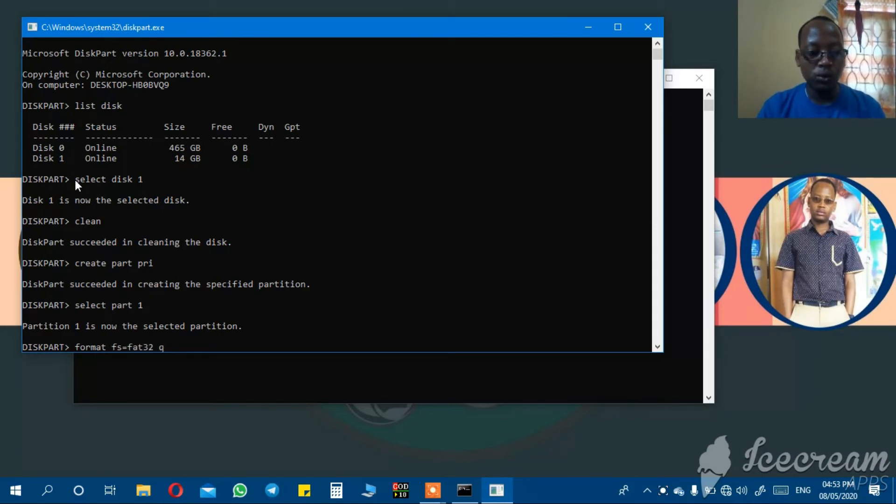
pyautogui.write('uick')
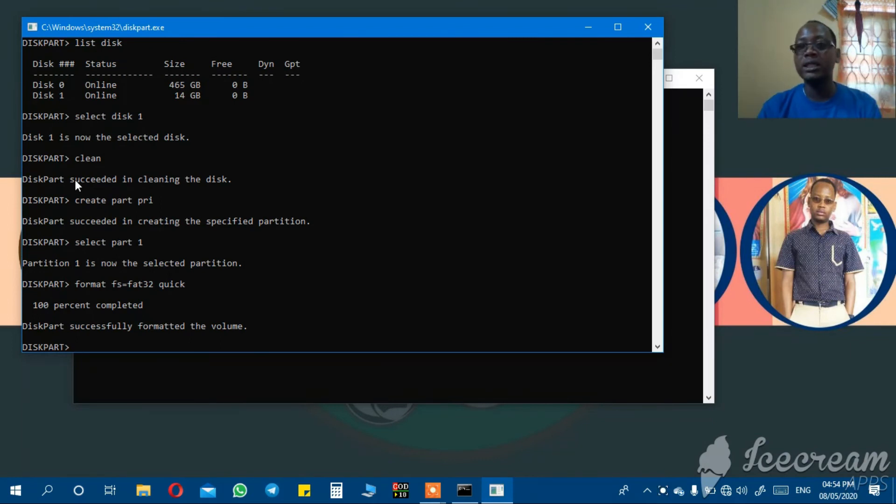
# - Mark partition 1 active, exit DiskPart, then exit Command Prompt
pyautogui.write('activ')
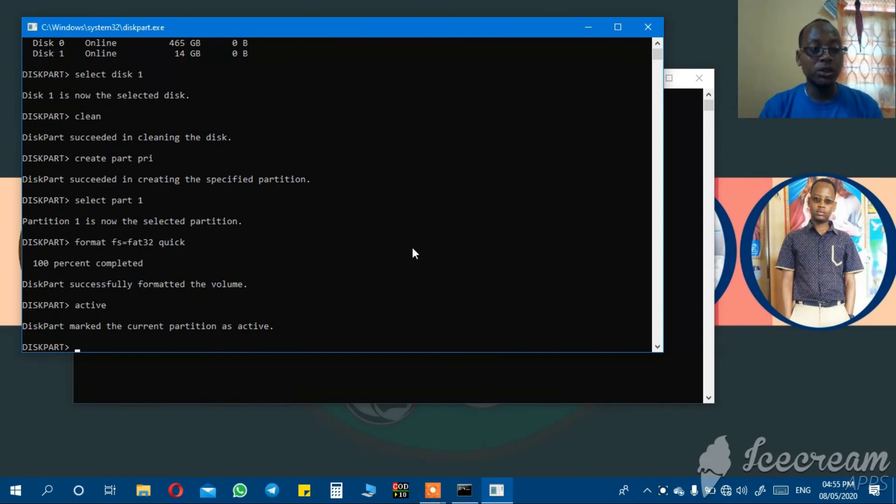
pyautogui.write('exit')
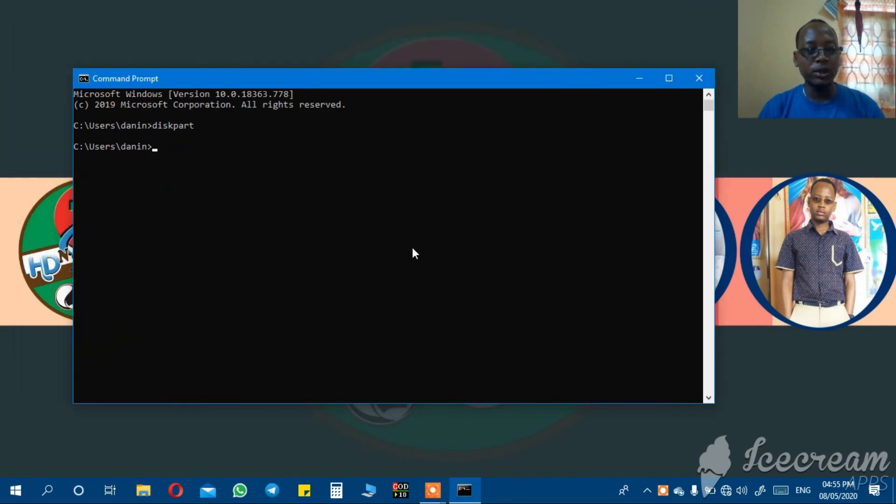
pyautogui.write('exit')
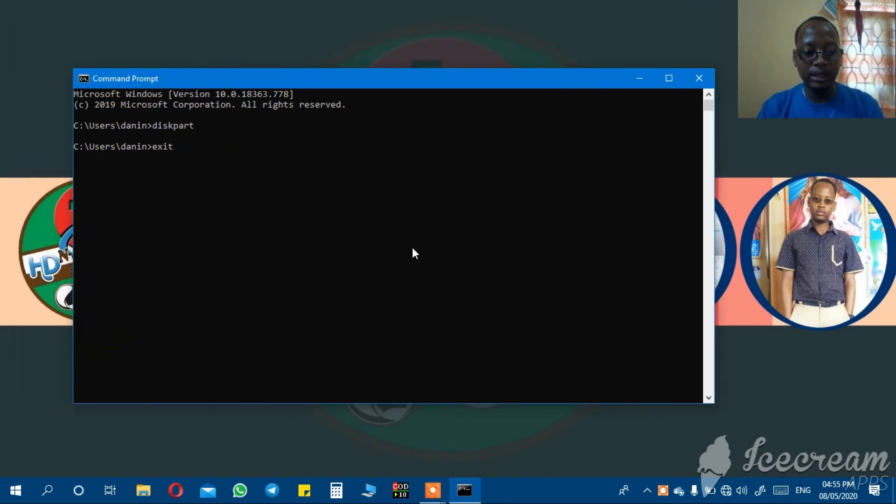